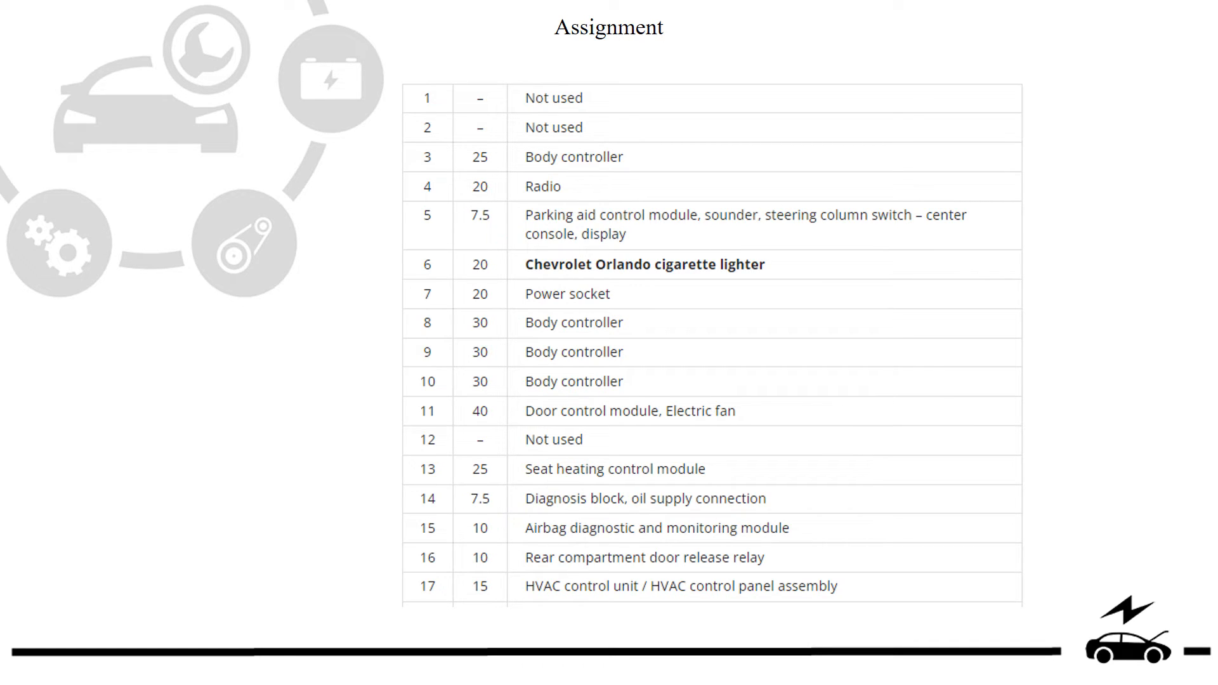
pyautogui.scroll(3)
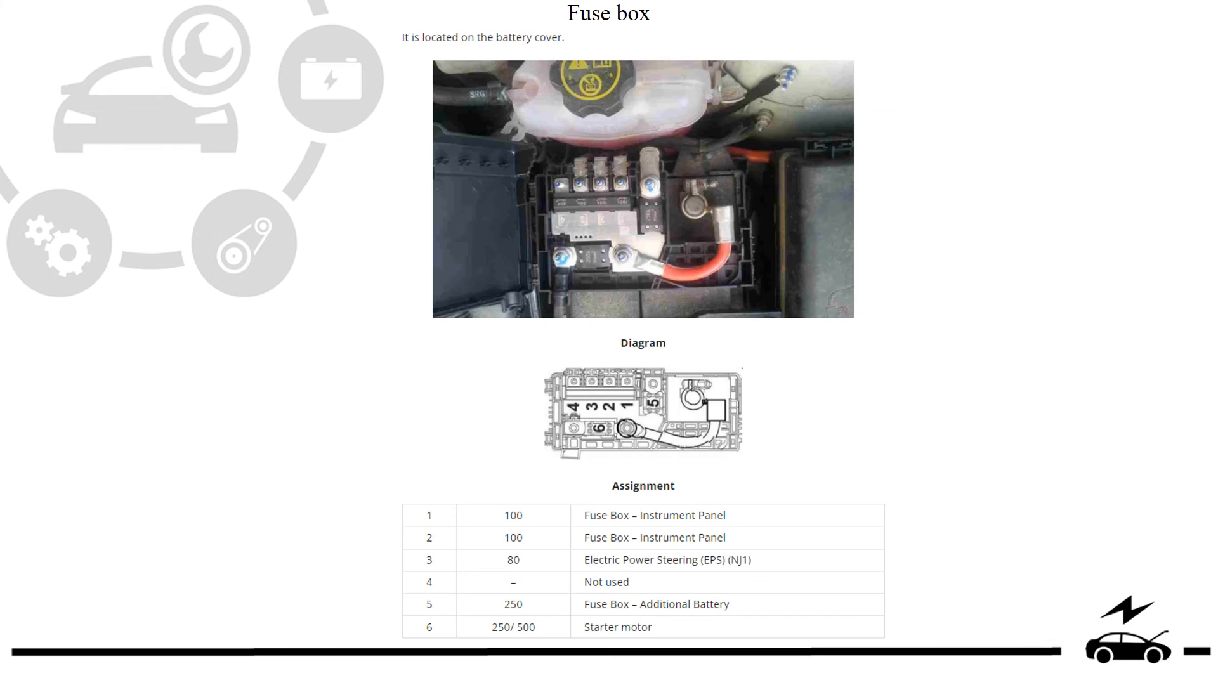